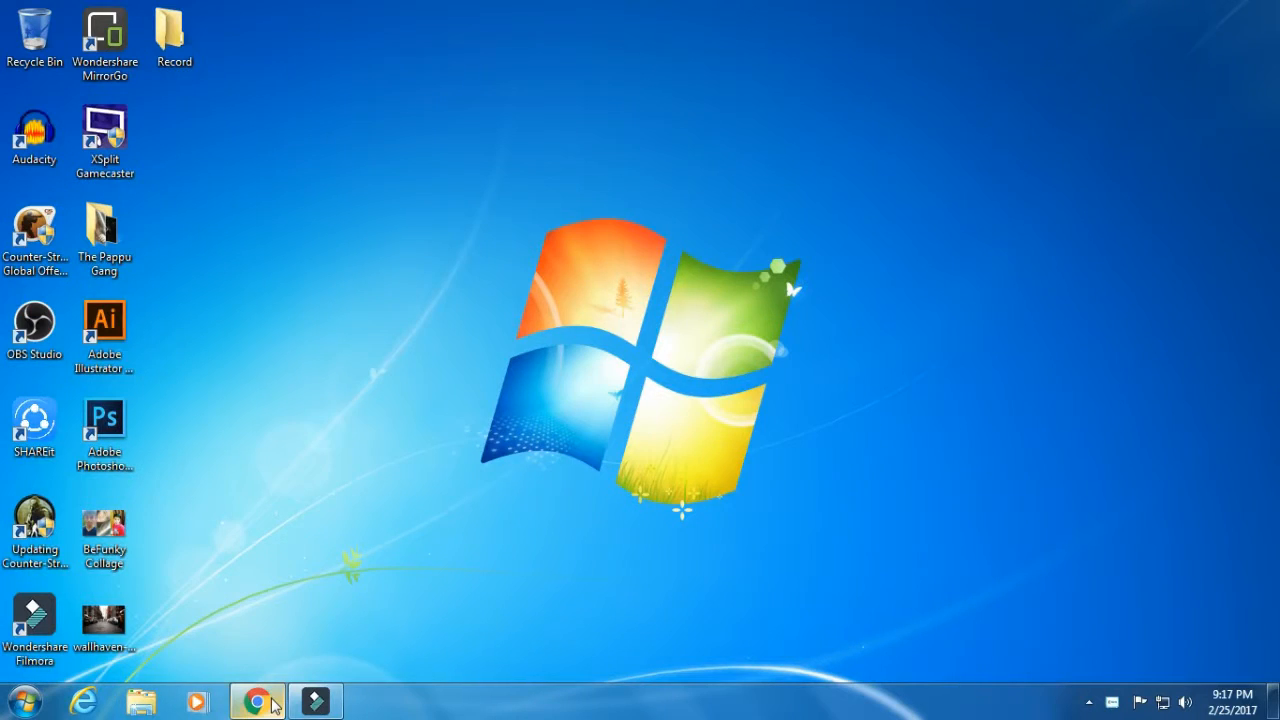
Switch to Chrome from the taskbar to show the Androplace YouTube channel home page.
click(257, 700)
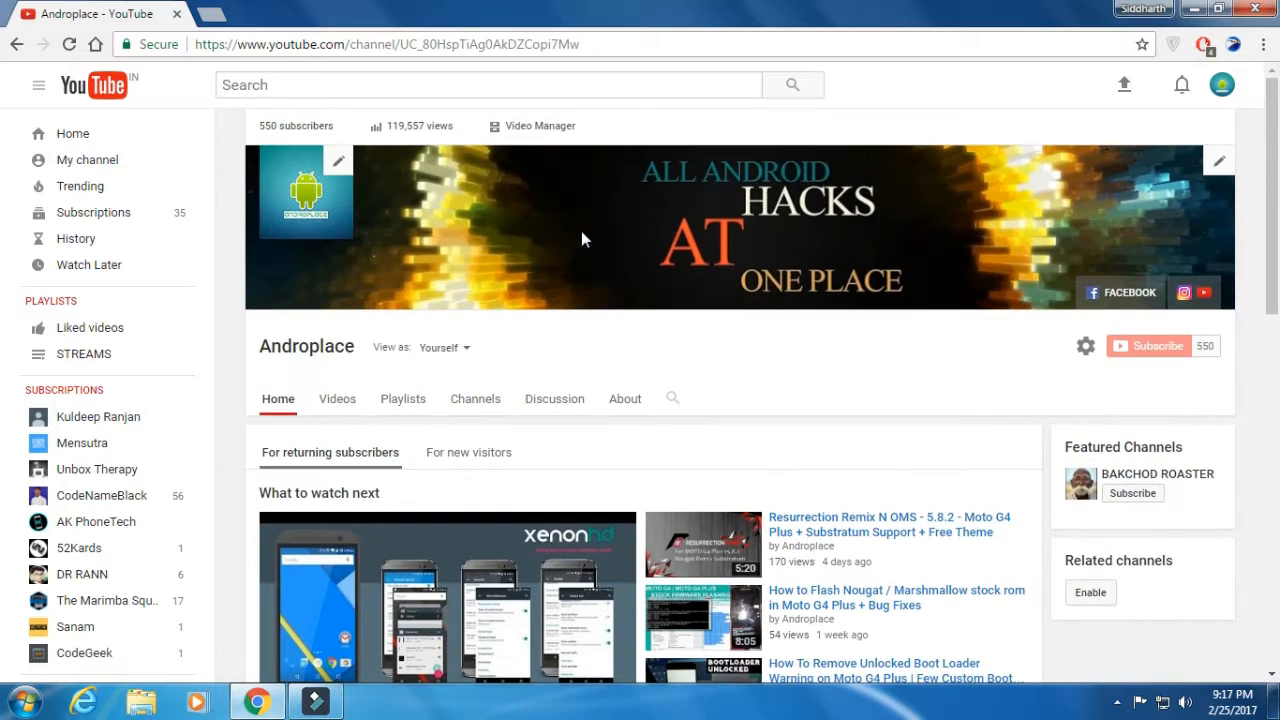
scroll(down, 3)
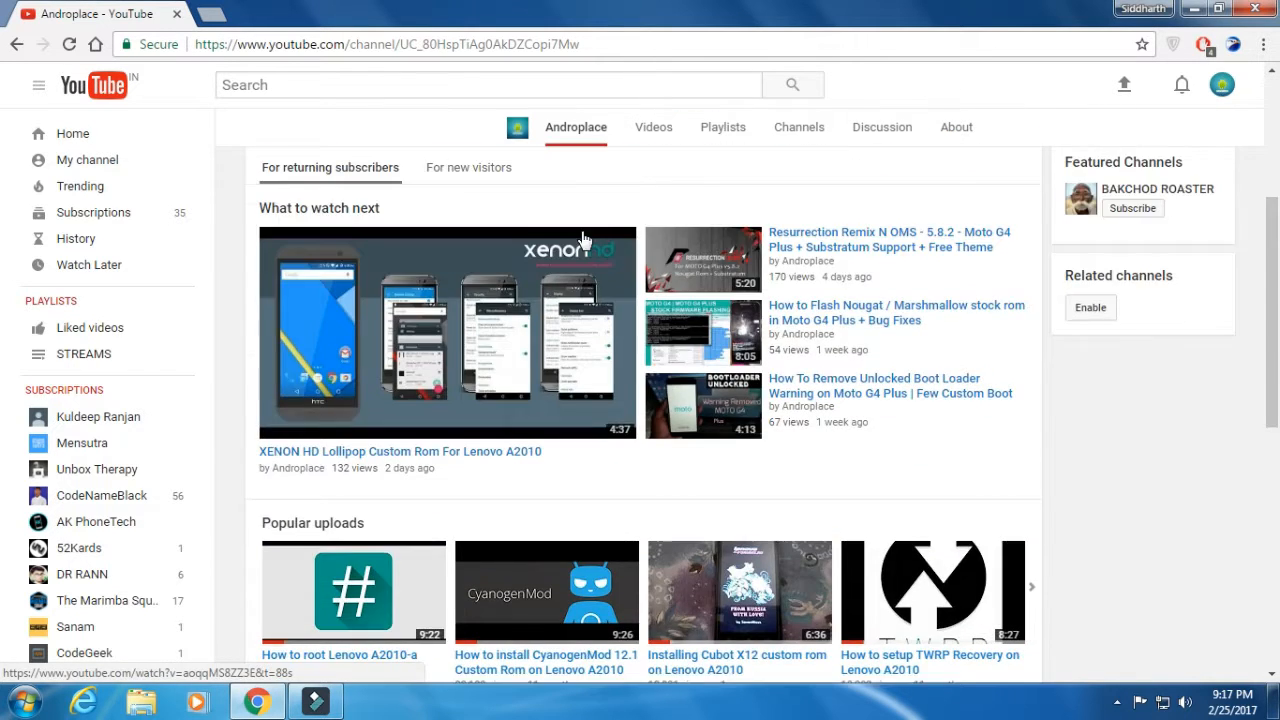
click(1221, 84)
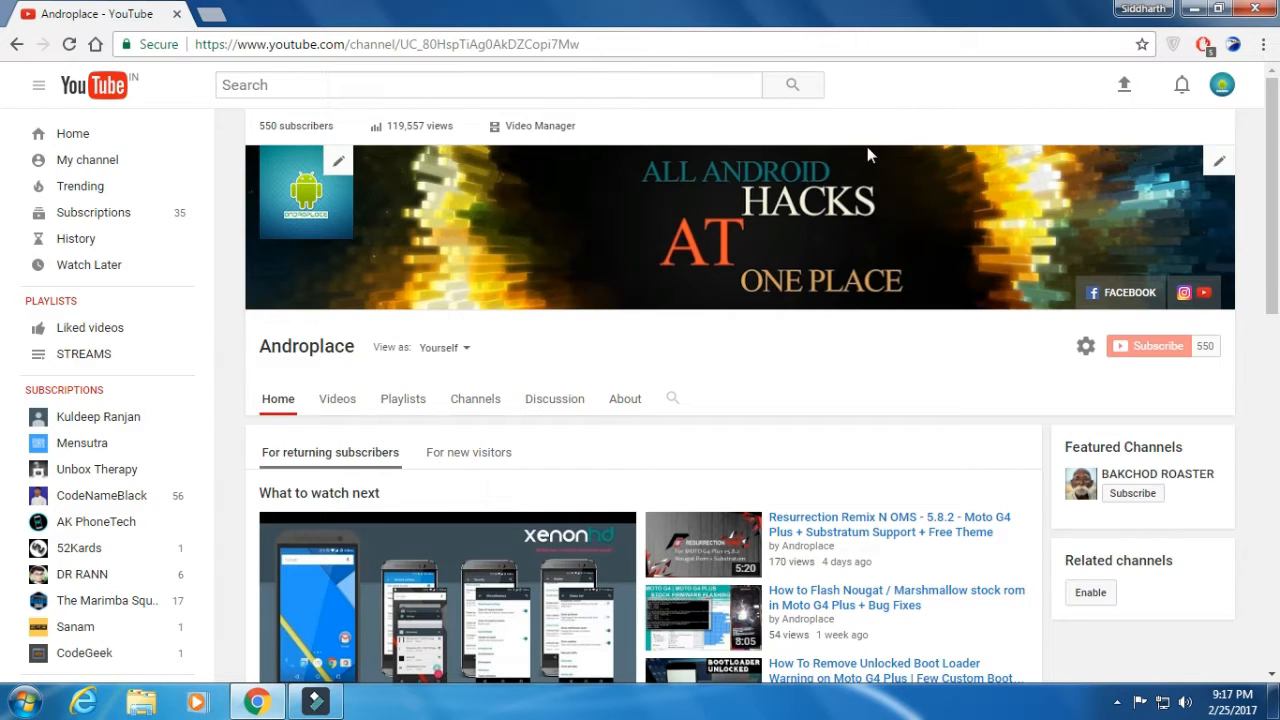
scroll(down, 3)
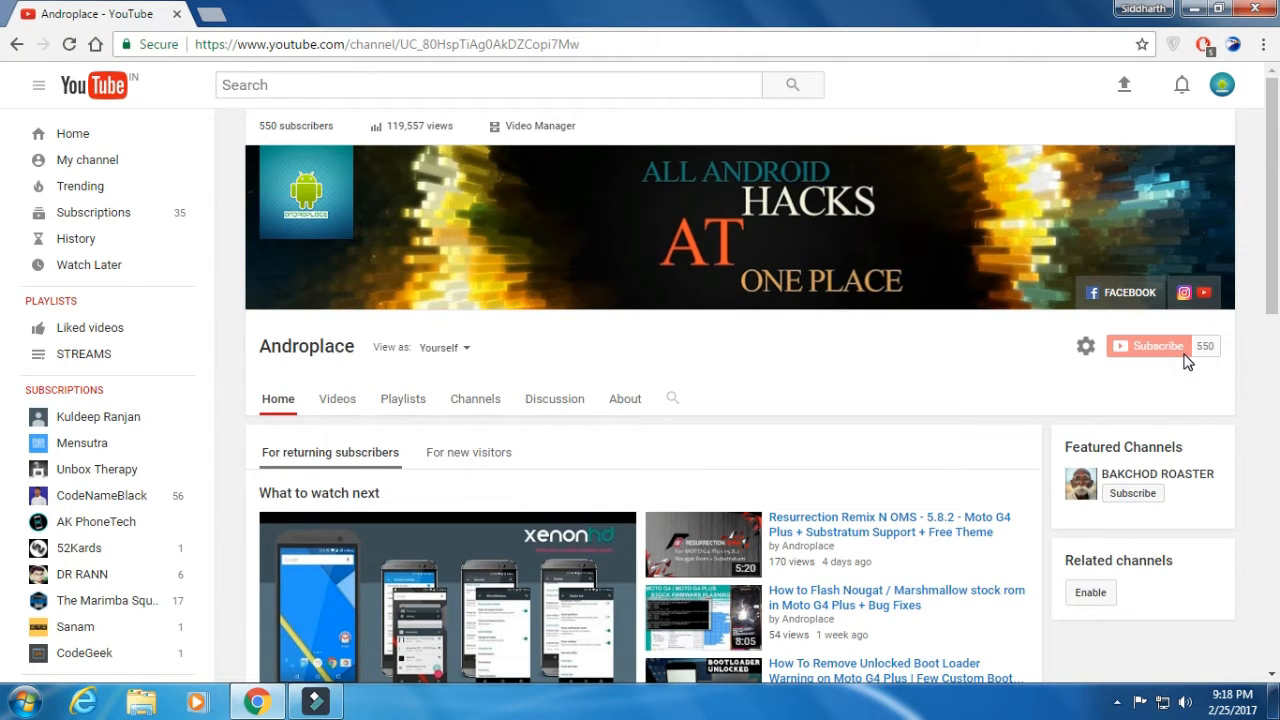
mouse_move(1148, 345)
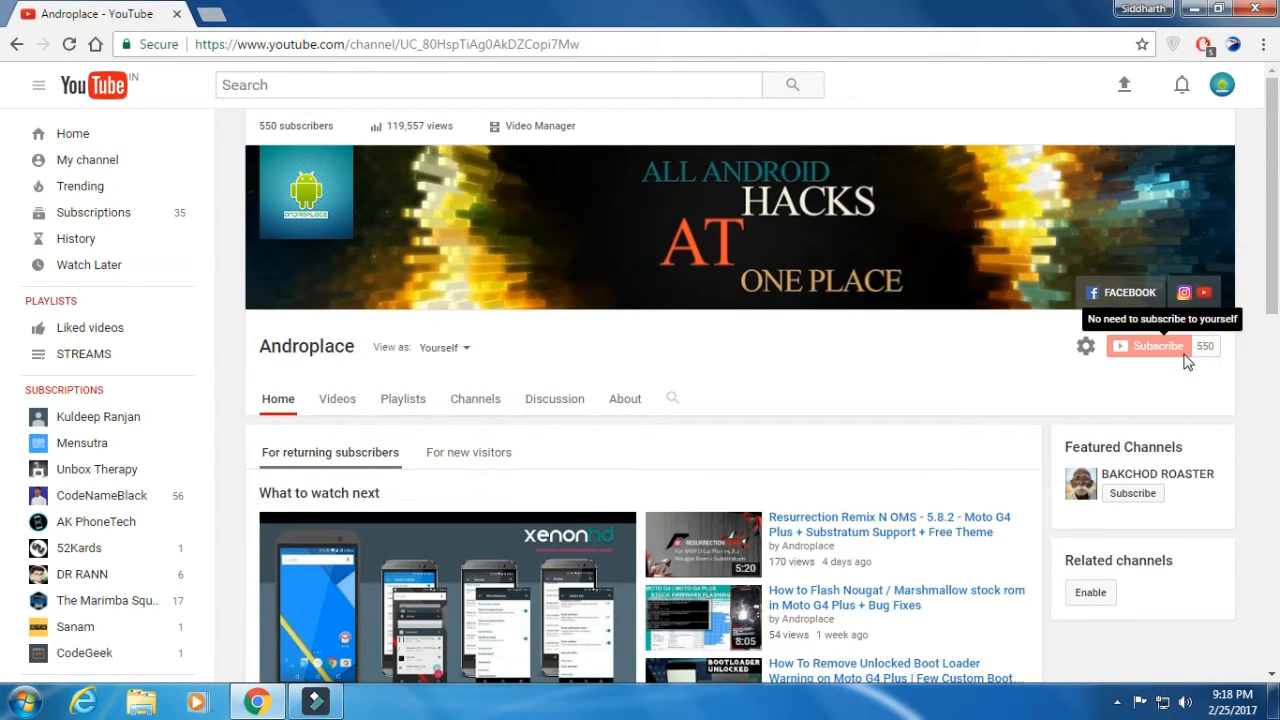
mouse_move(1180, 135)
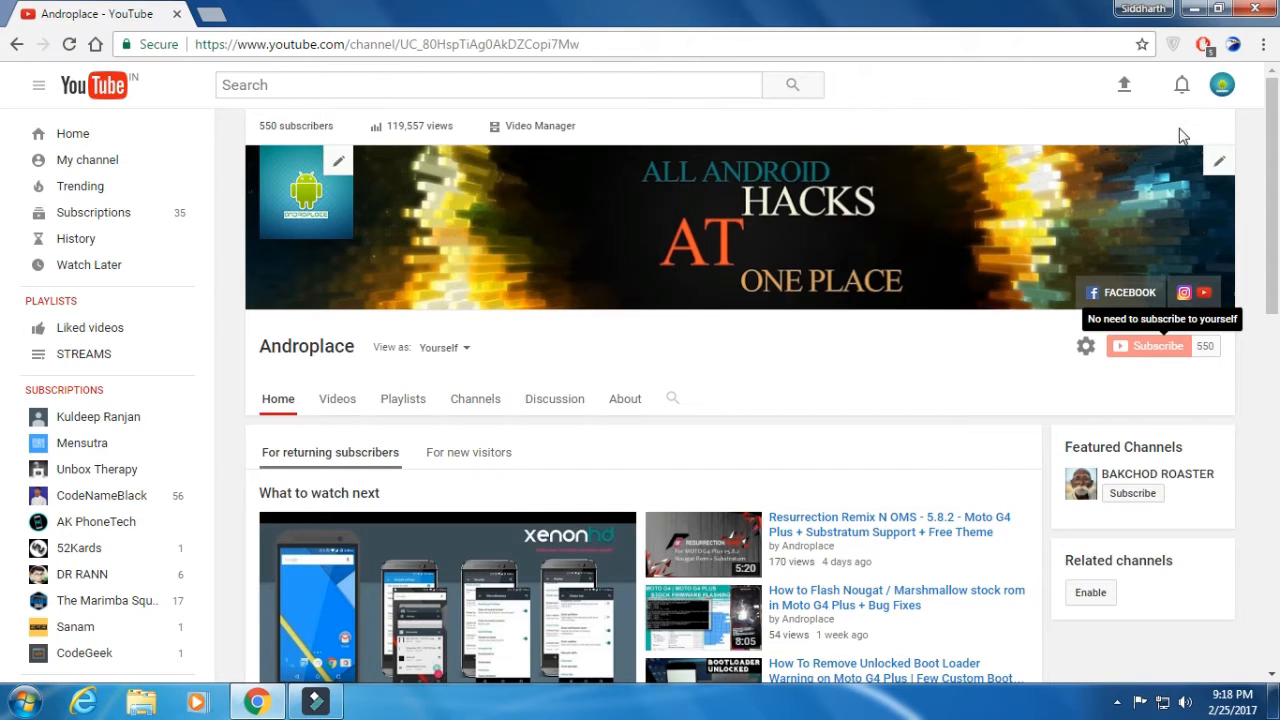
mouse_move(1168, 124)
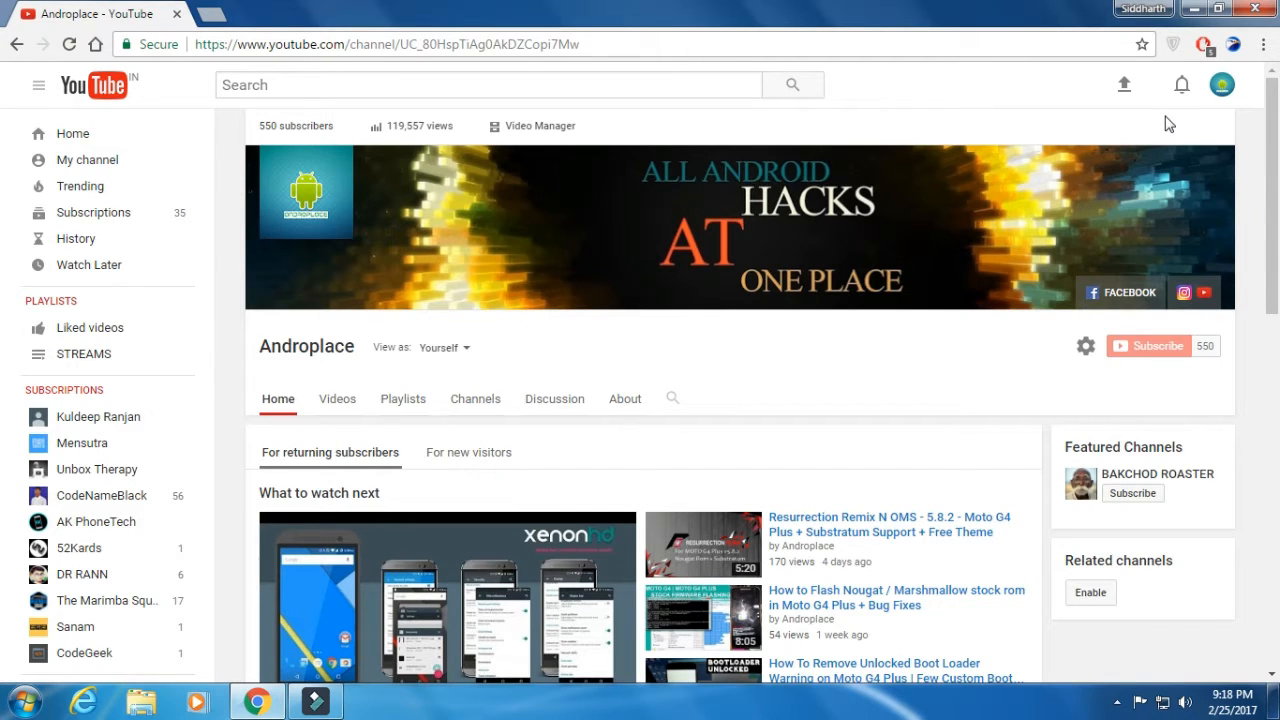